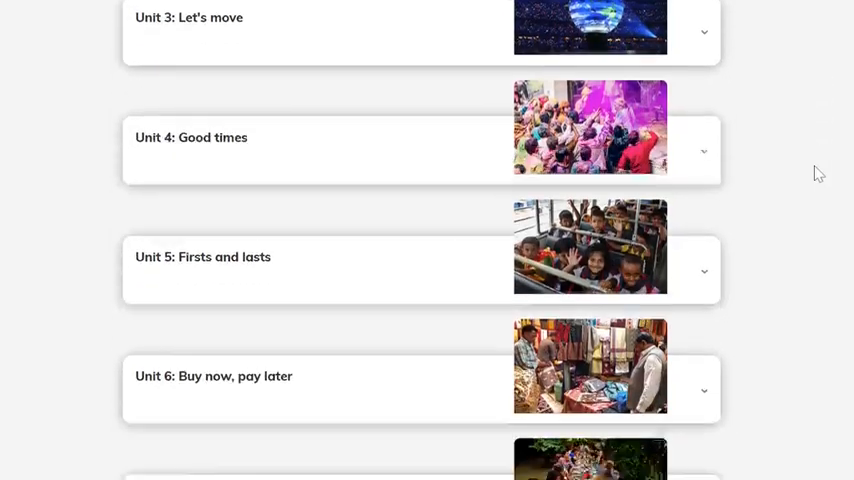
# Step: Scroll Unit 6's lesson path and expand Lesson 1: Black Friday fun to list its activities
pyautogui.scroll(-3)
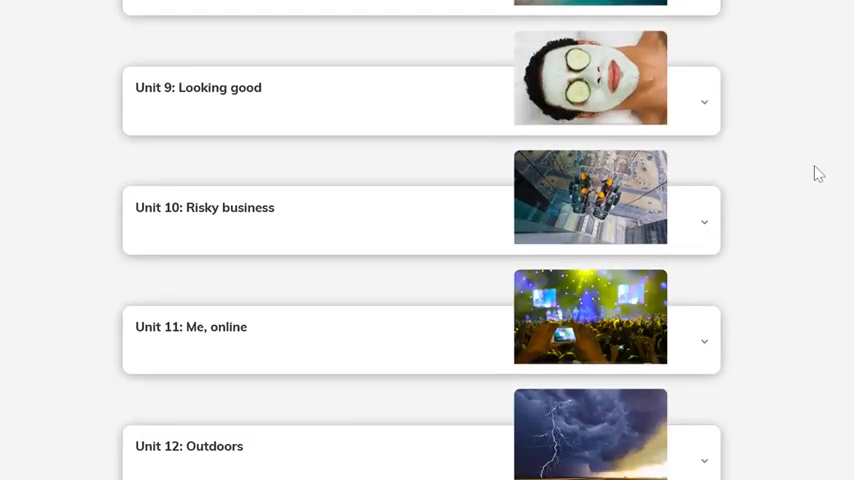
pyautogui.scroll(3)
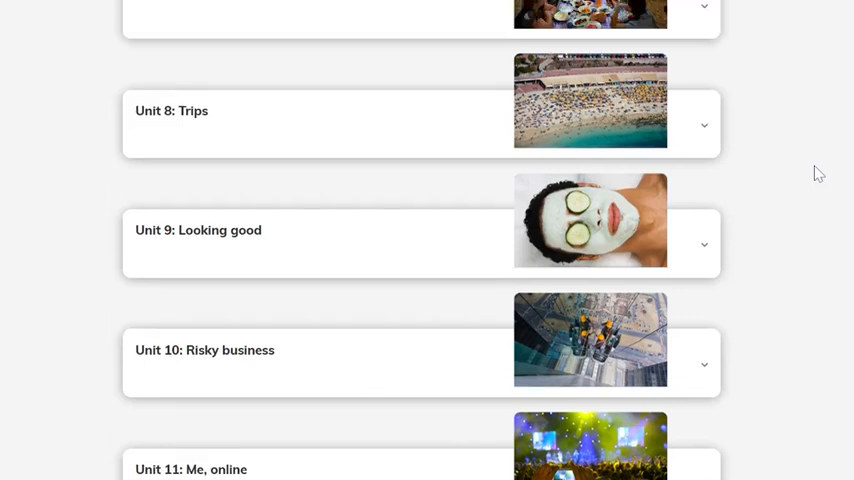
pyautogui.scroll(3)
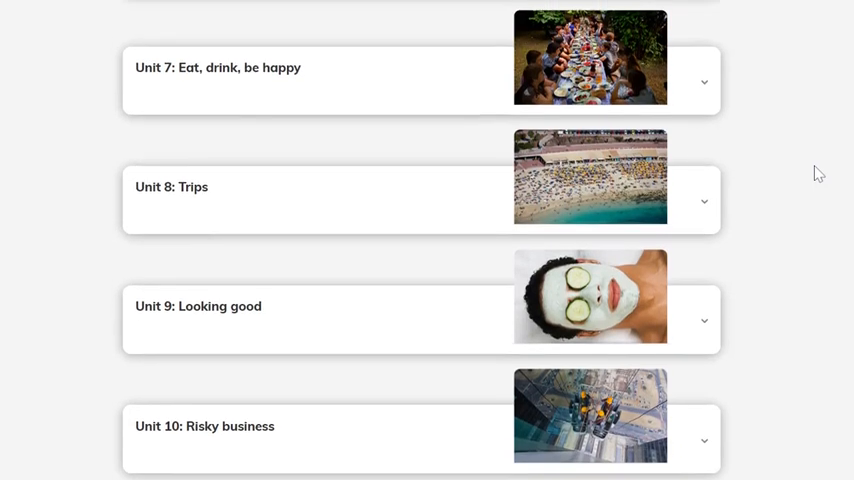
pyautogui.scroll(3)
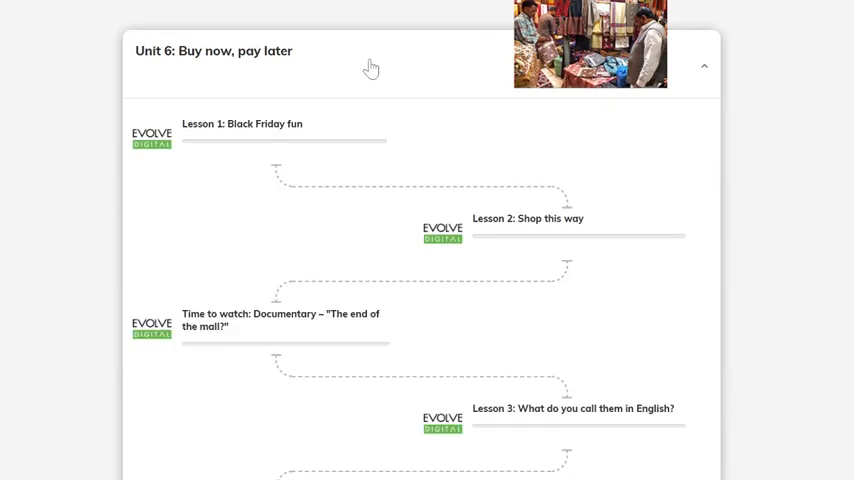
pyautogui.scroll(-3)
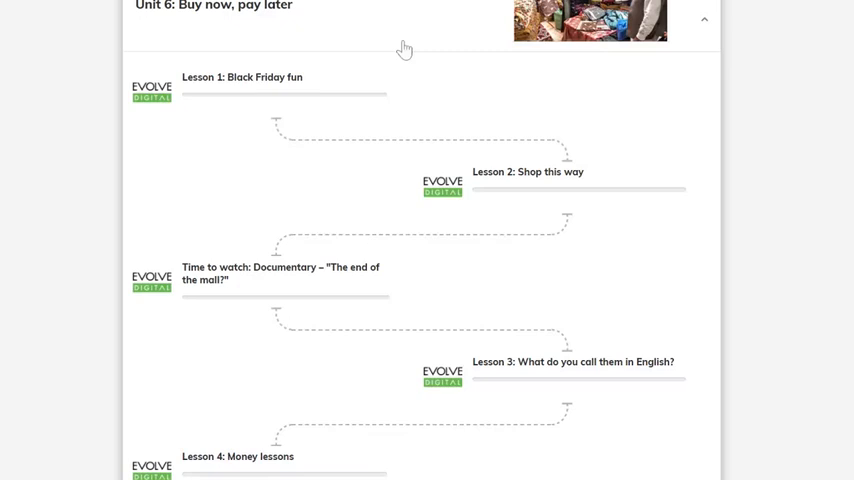
pyautogui.moveTo(272, 82)
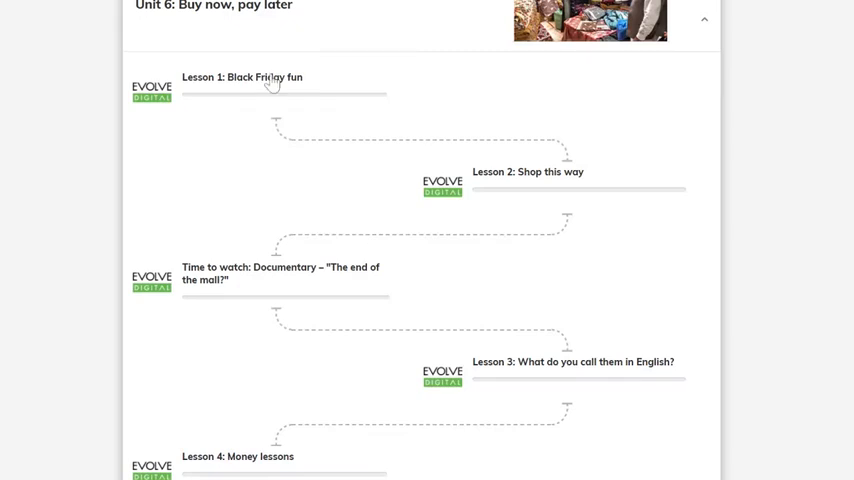
pyautogui.click(243, 77)
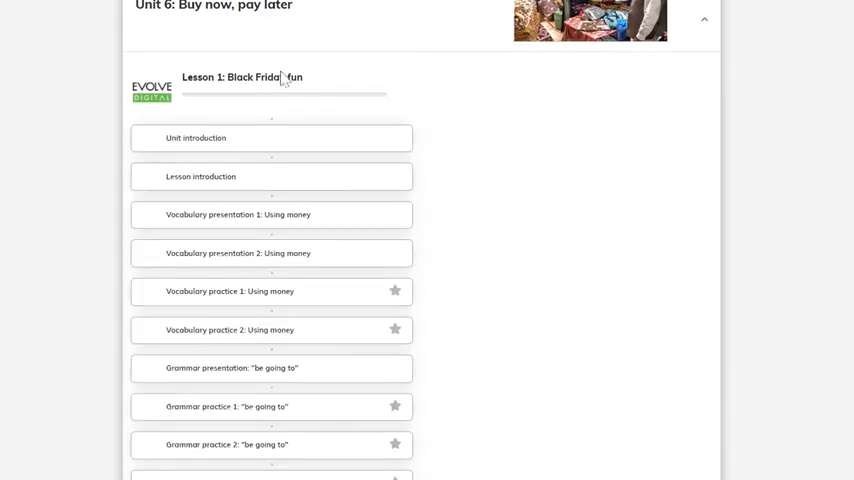
pyautogui.click(271, 138)
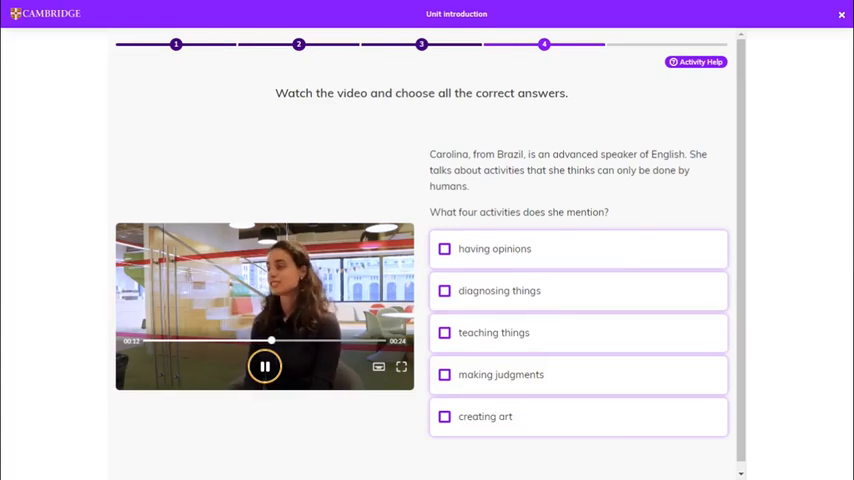
# Step: Tick diagnosing things, teaching things, making judgments and having opinions, check them, and move on
pyautogui.click(444, 290)
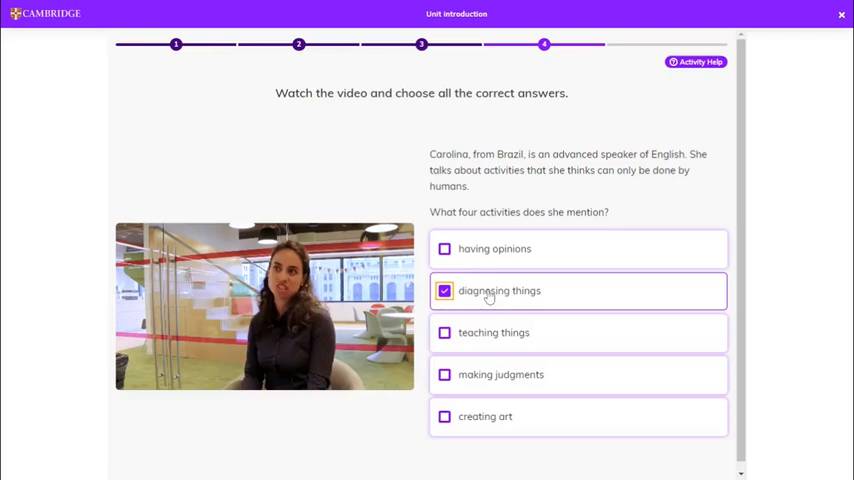
pyautogui.click(444, 332)
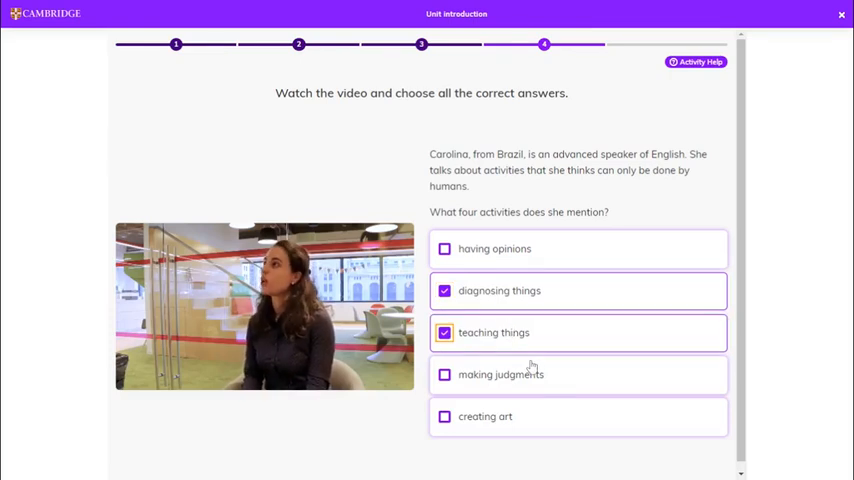
pyautogui.click(444, 374)
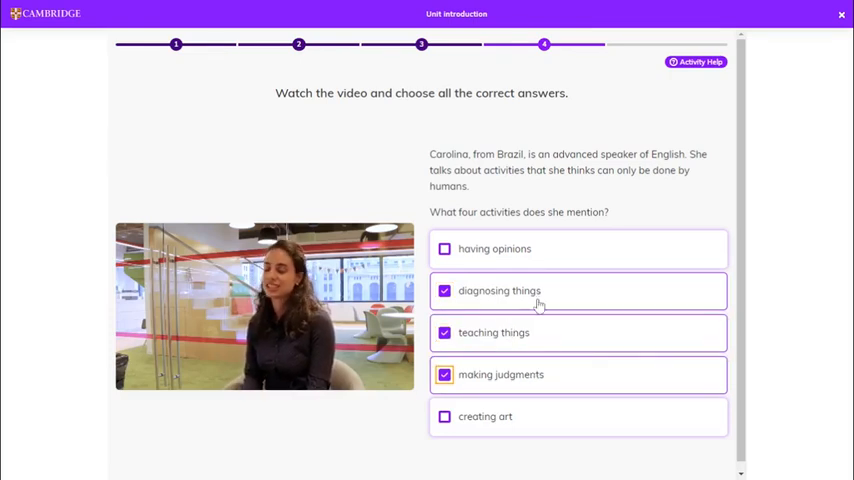
pyautogui.click(444, 248)
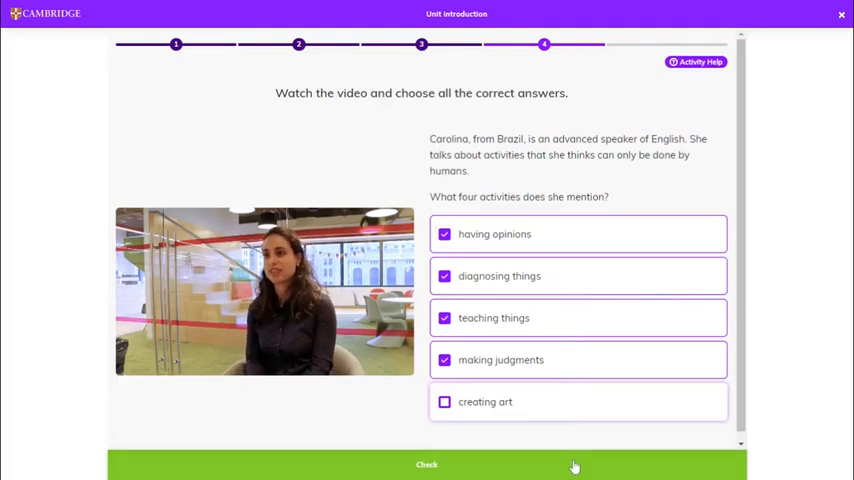
pyautogui.click(426, 464)
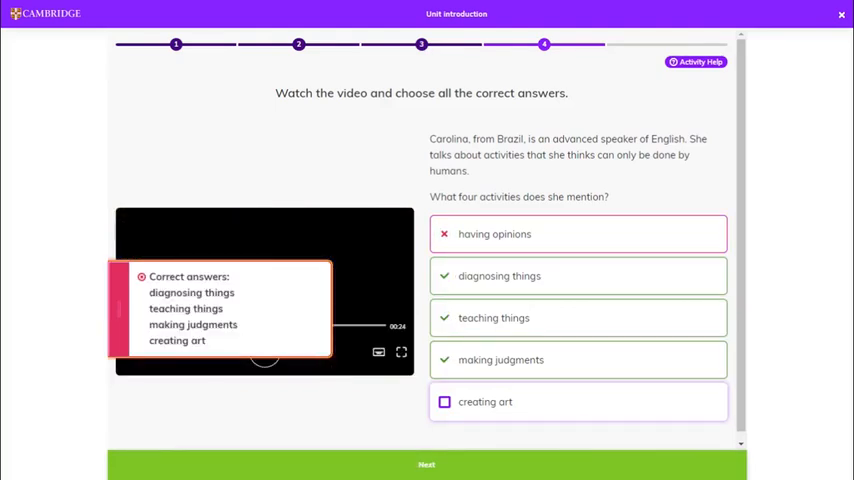
pyautogui.click(840, 14)
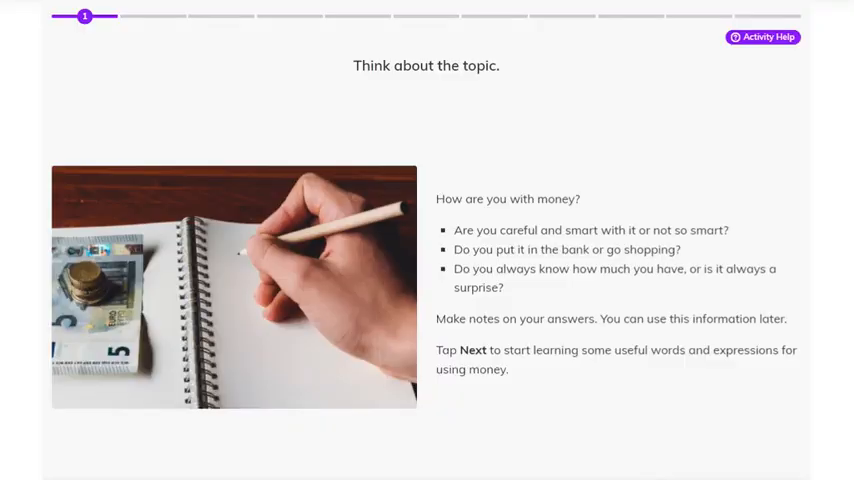
# Step: Advance past the money topic introduction into the vocabulary presentation
pyautogui.click(472, 350)
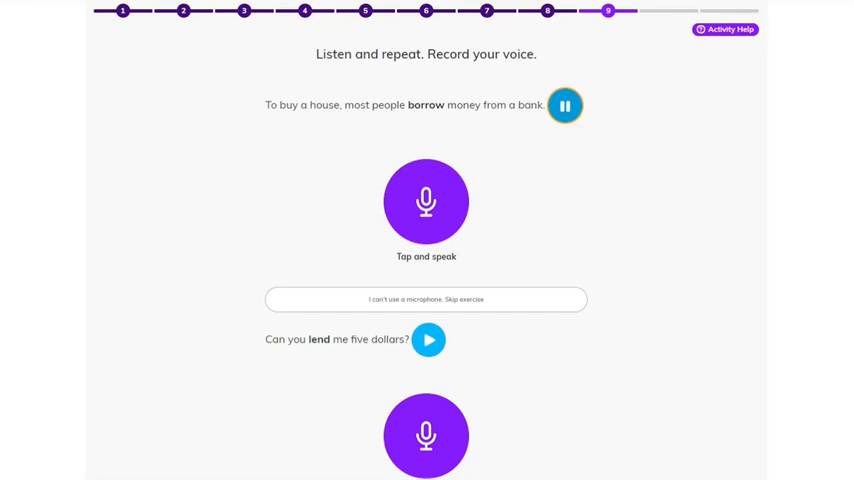
pyautogui.moveTo(560, 157)
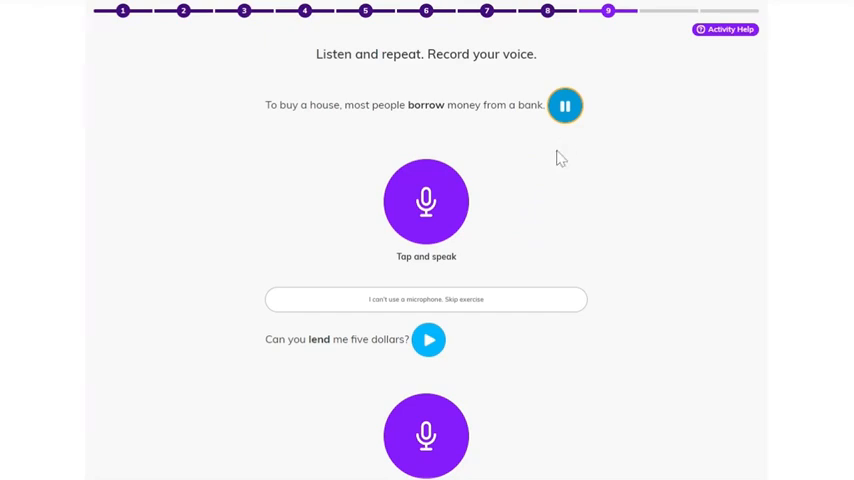
pyautogui.moveTo(443, 234)
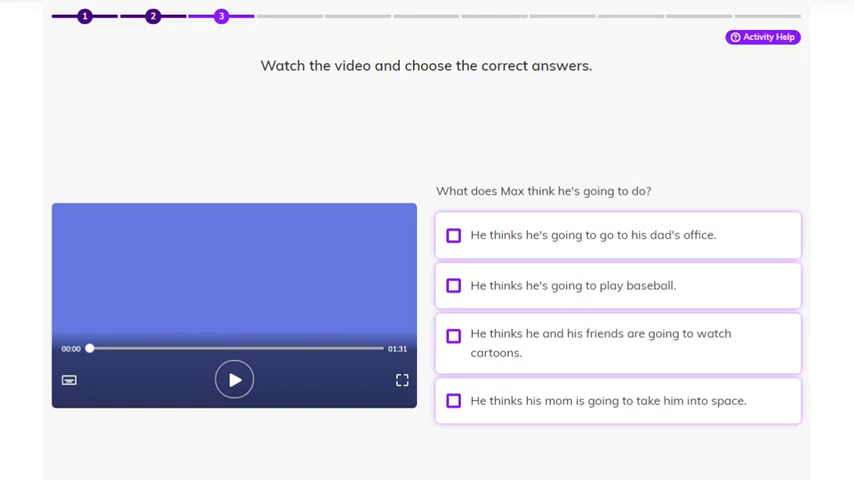
# Step: Play the cartoon video about what Max thinks he's going to do
pyautogui.click(234, 379)
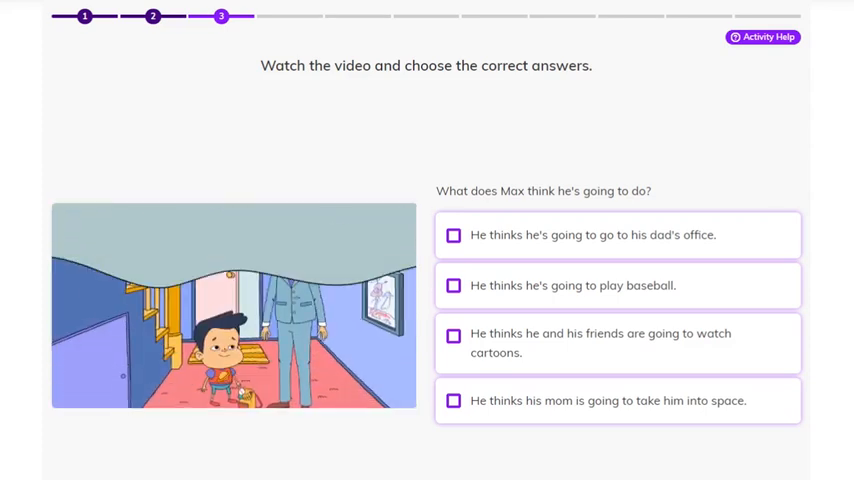
pyautogui.click(233, 305)
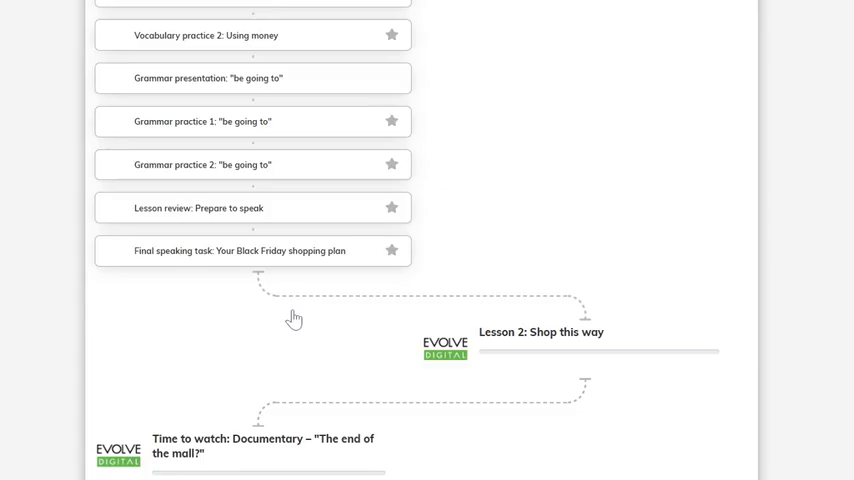
# Step: Open 'Final speaking task: Your Black Friday shopping plan', then return to the lesson path
pyautogui.click(240, 251)
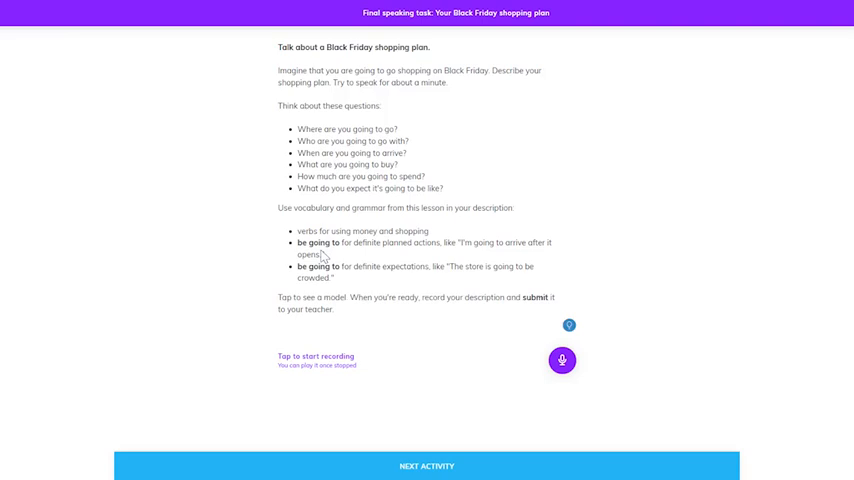
pyautogui.moveTo(345, 257)
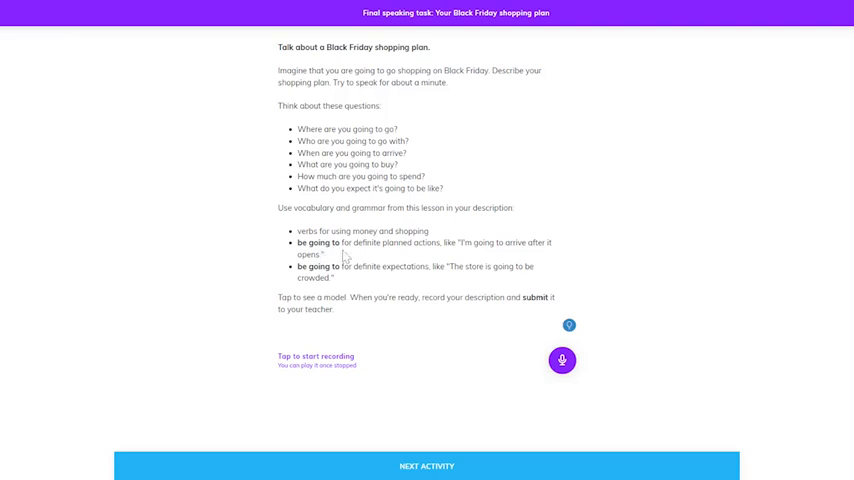
pyautogui.moveTo(520, 312)
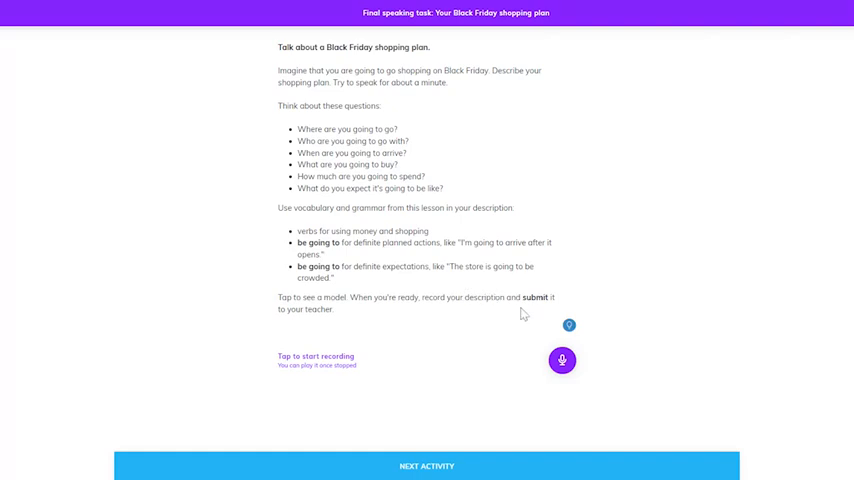
pyautogui.click(568, 325)
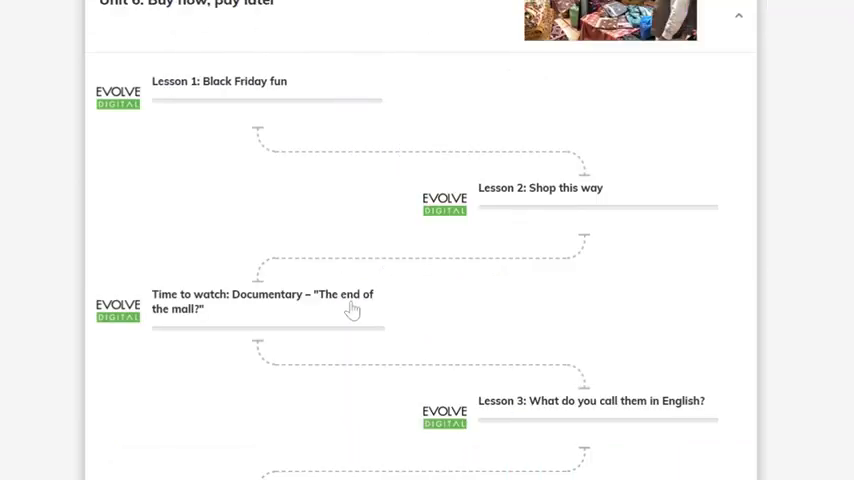
# Step: Open the documentary 'The end of the mall?' and record a mall-of-the-future description
pyautogui.click(263, 301)
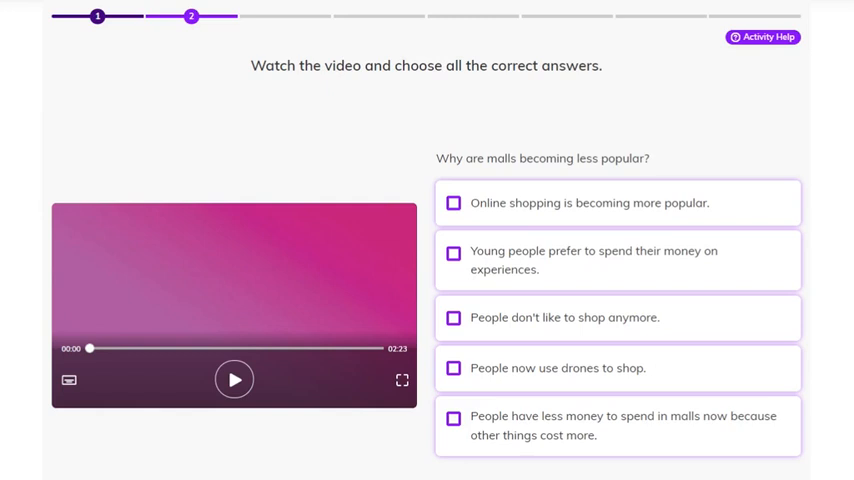
pyautogui.moveTo(321, 432)
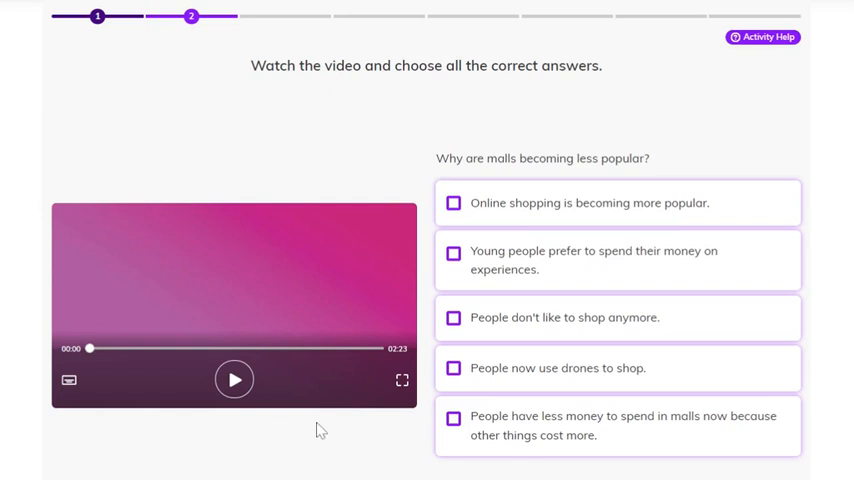
pyautogui.click(234, 379)
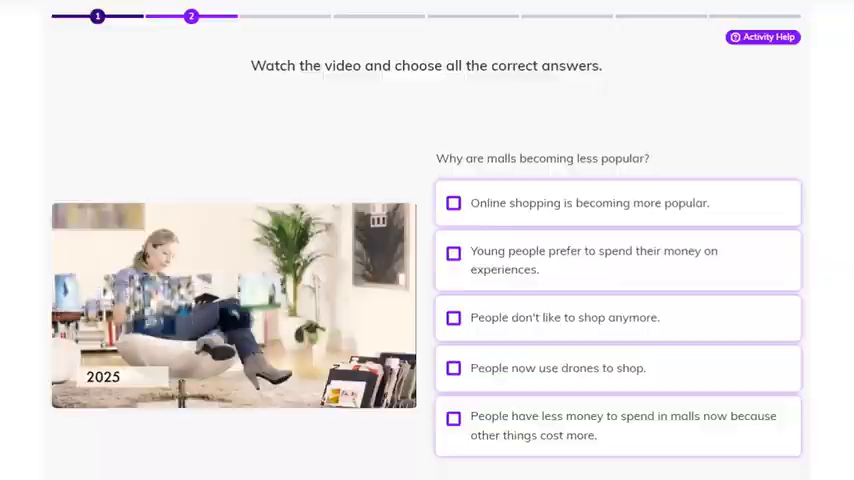
pyautogui.click(600, 291)
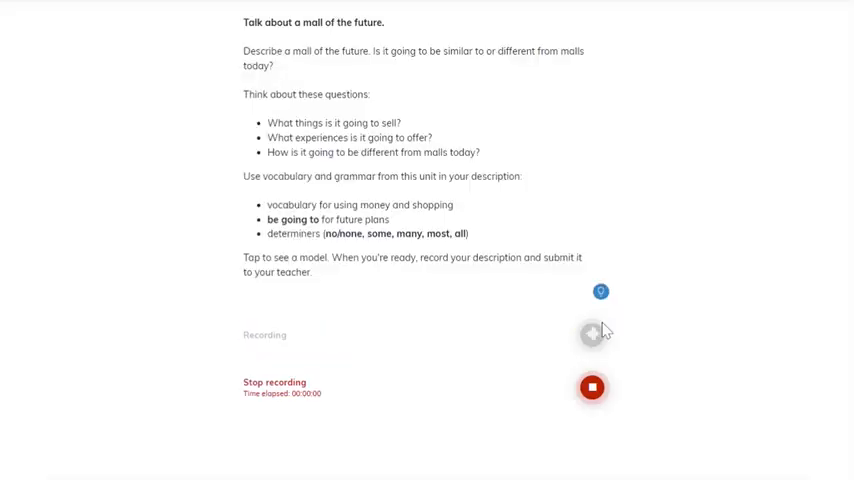
pyautogui.click(591, 387)
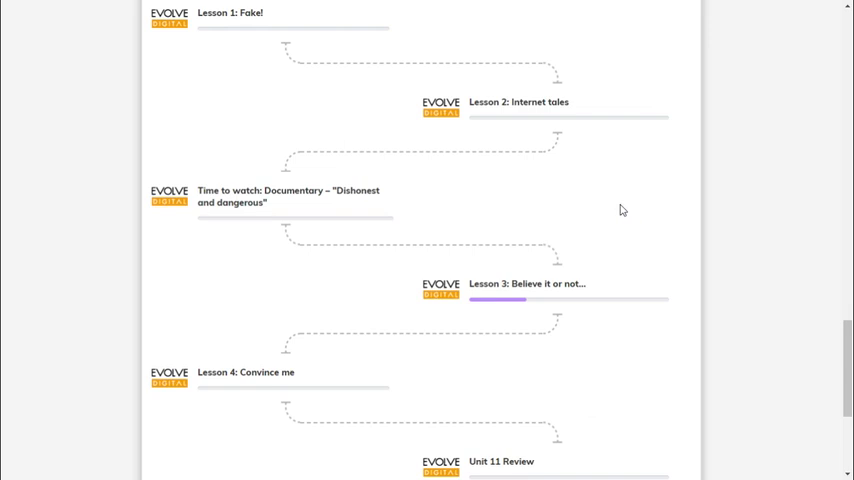
# Step: Expand Lesson 3, advance the Listening skill activity and tick 'There's no one on board'
pyautogui.click(527, 283)
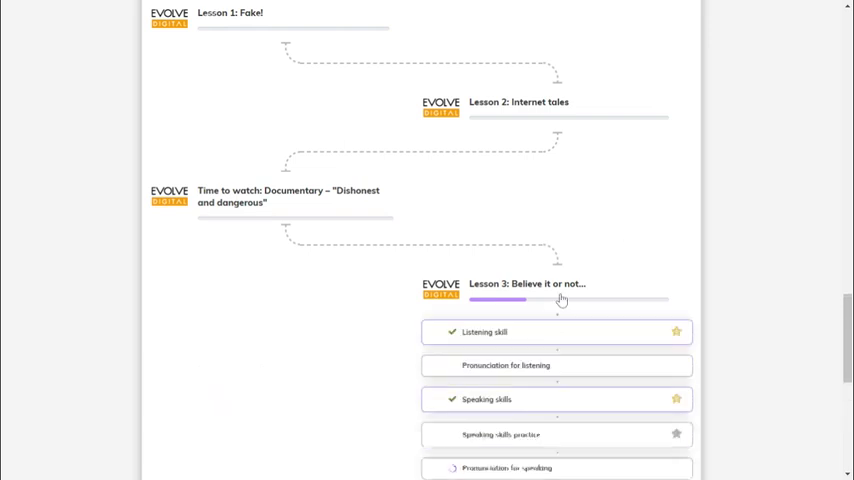
pyautogui.moveTo(571, 334)
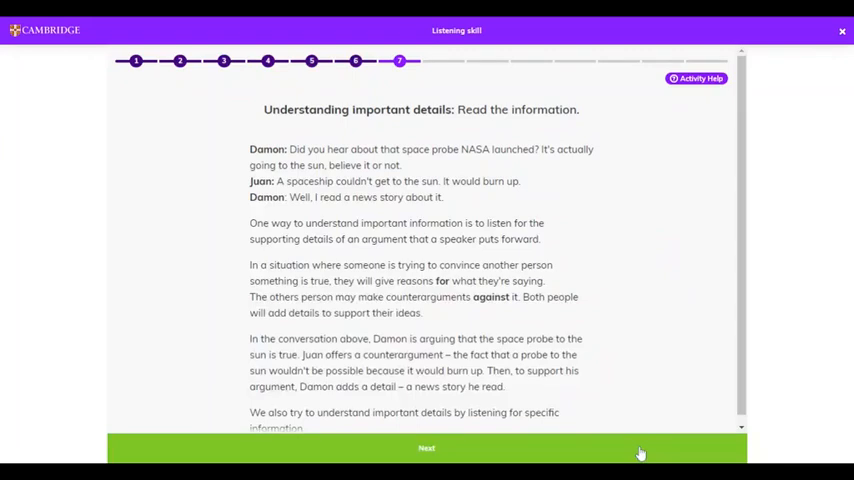
pyautogui.click(426, 448)
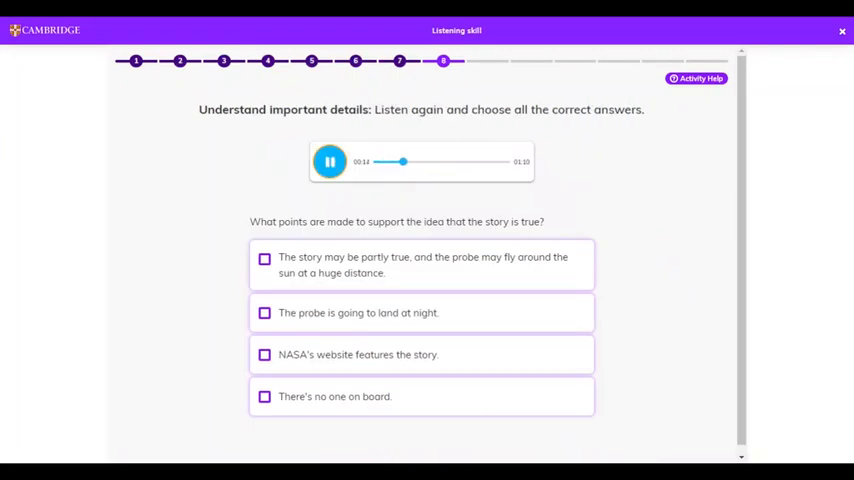
pyautogui.click(264, 396)
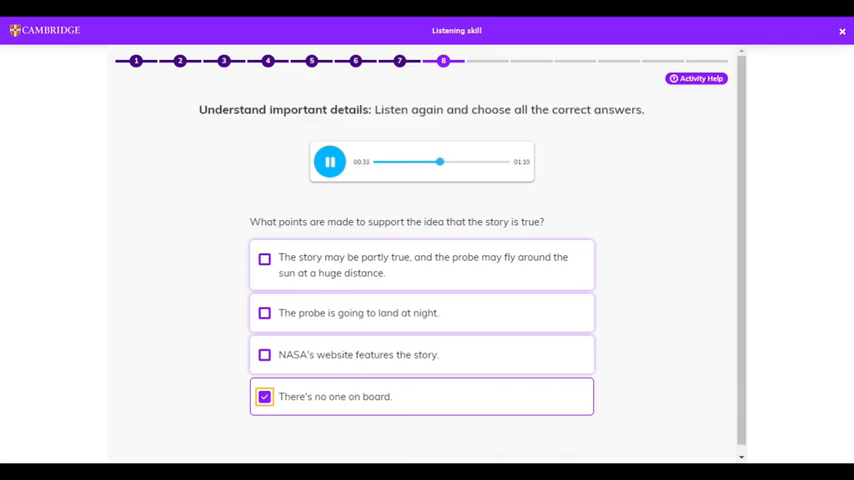
pyautogui.click(264, 354)
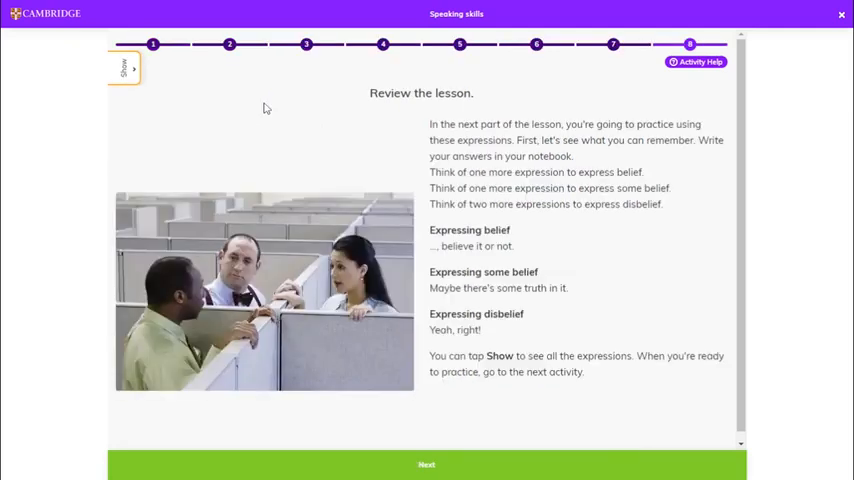
# Step: Open Pronunciation for speaking and record yourself saying the /aʊ/ and /oʊ/ word pairs
pyautogui.click(122, 68)
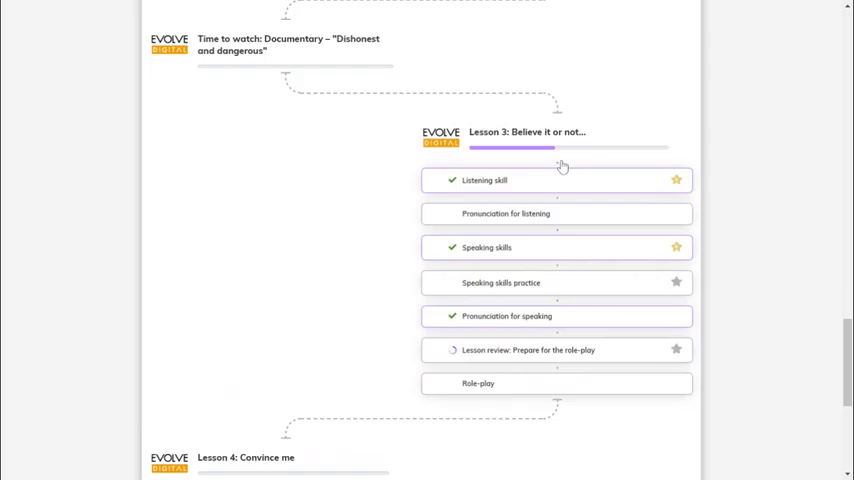
pyautogui.click(506, 316)
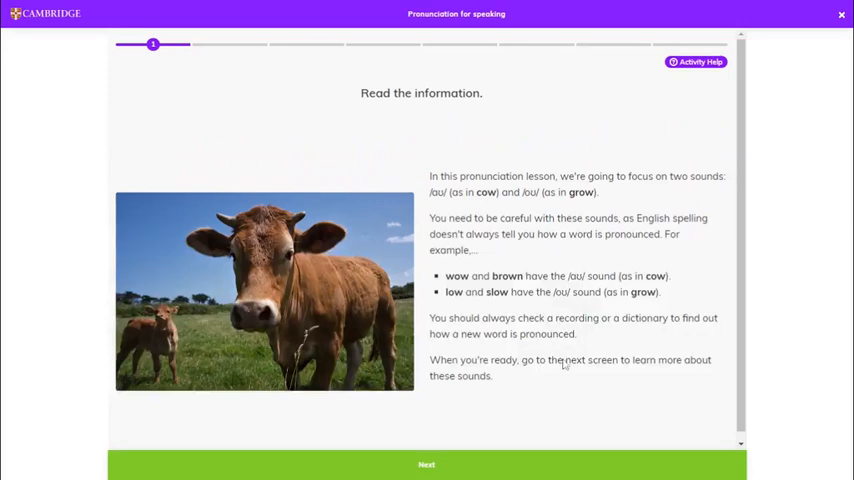
pyautogui.click(426, 464)
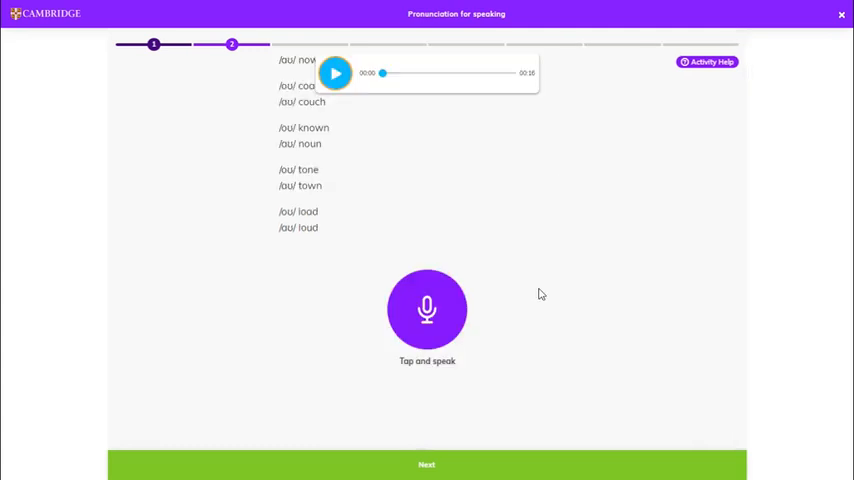
pyautogui.click(427, 310)
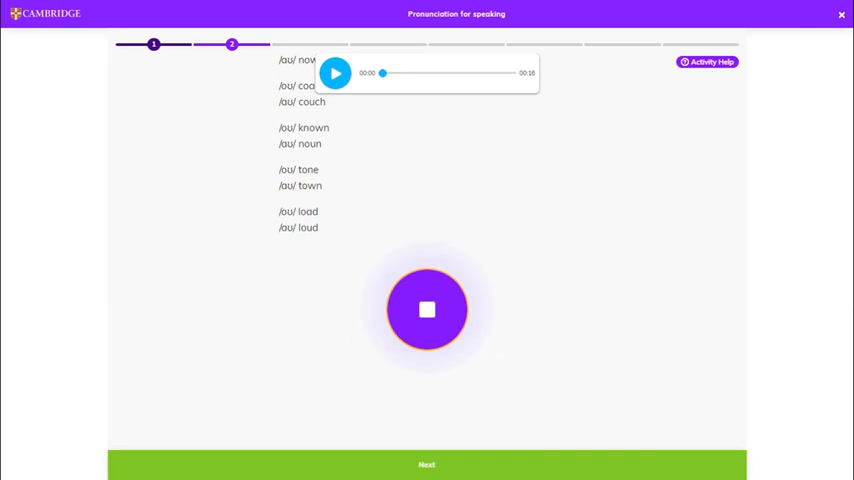
pyautogui.click(840, 14)
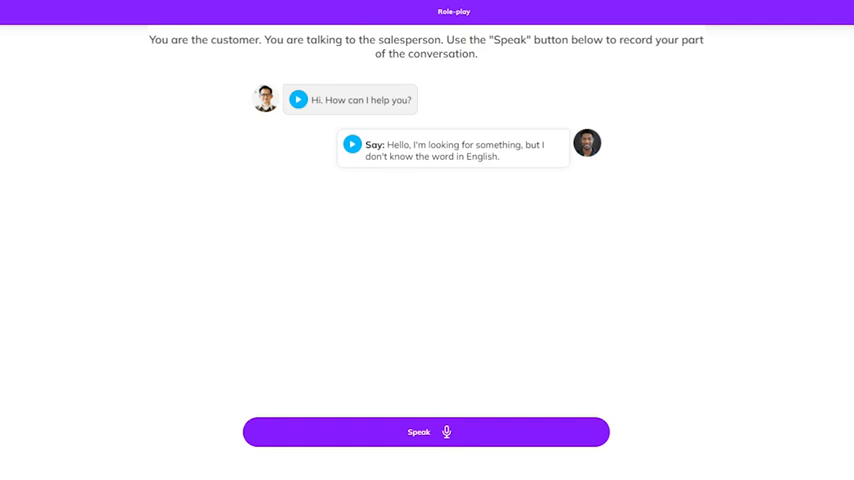
pyautogui.moveTo(556, 433)
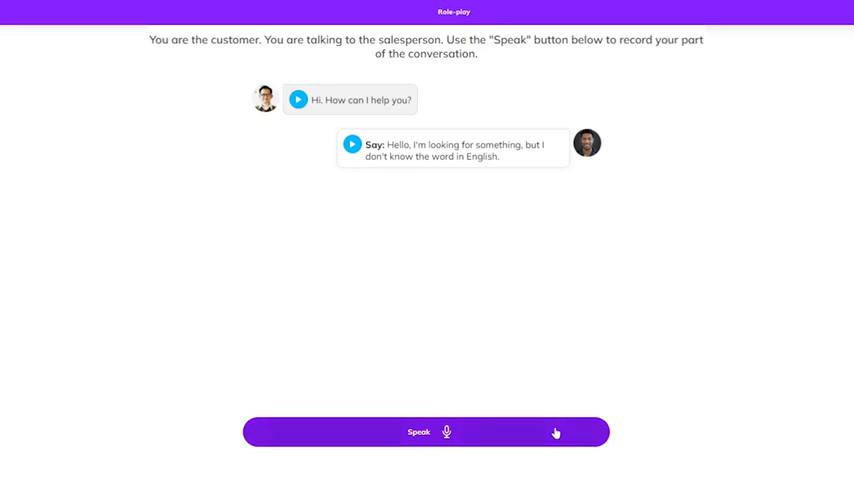
# Step: Record the customer's reply to the salesperson in the role-play
pyautogui.click(424, 431)
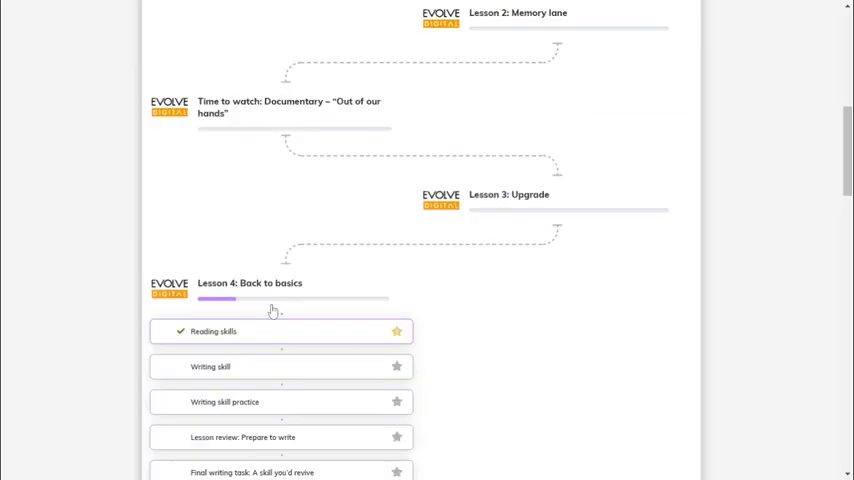
# Step: Pick the first paragraph's main idea, then choose what 'one' refers to in the writing lesson
pyautogui.click(213, 331)
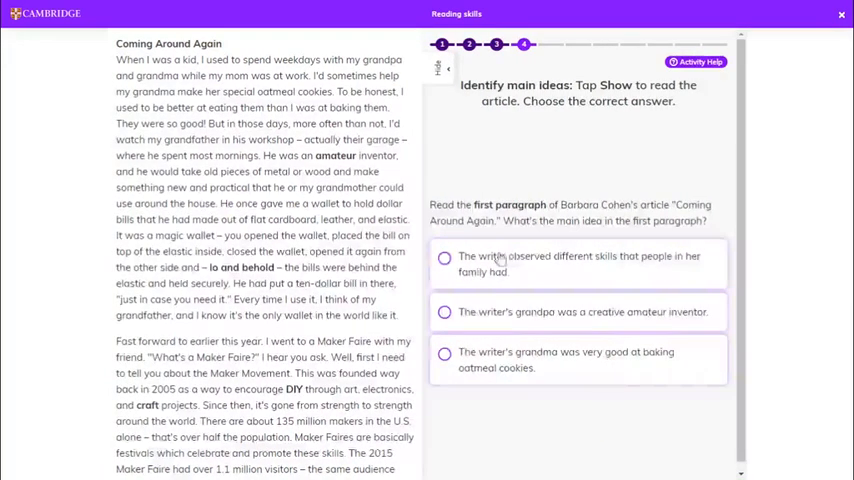
pyautogui.click(445, 258)
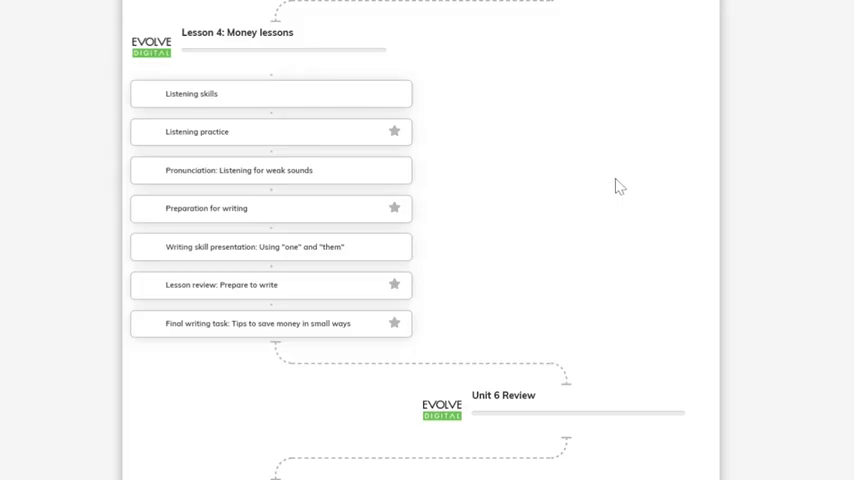
pyautogui.moveTo(379, 251)
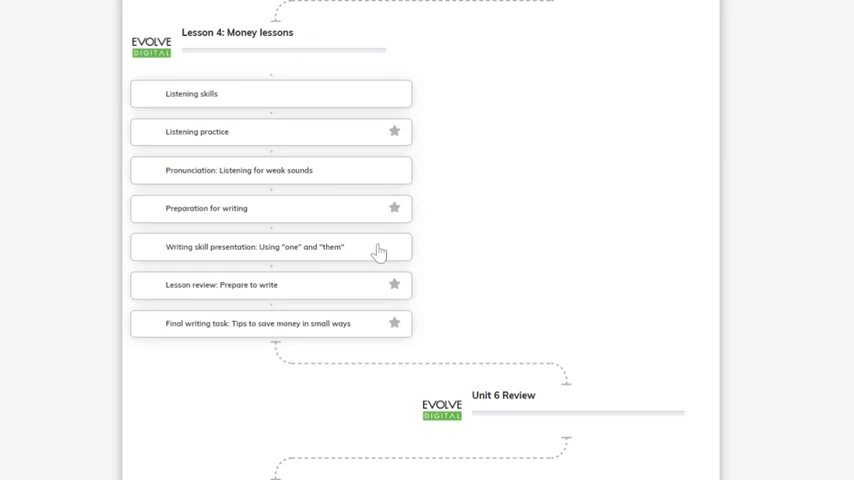
pyautogui.click(255, 246)
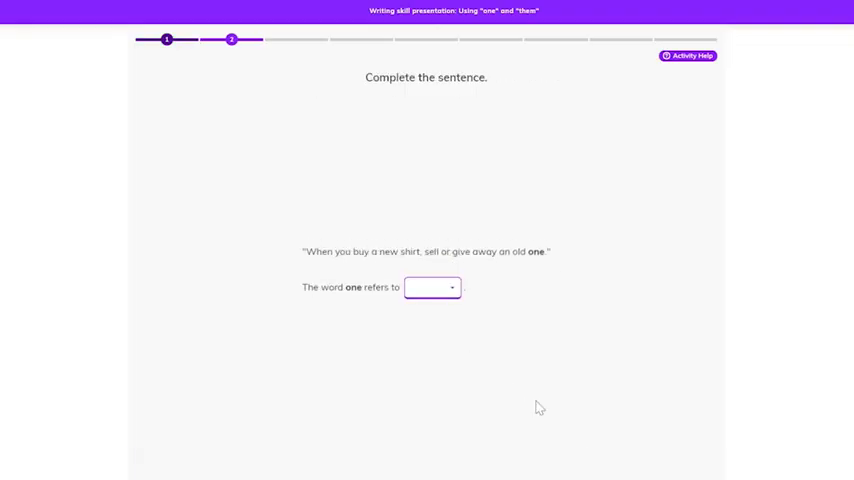
pyautogui.click(432, 287)
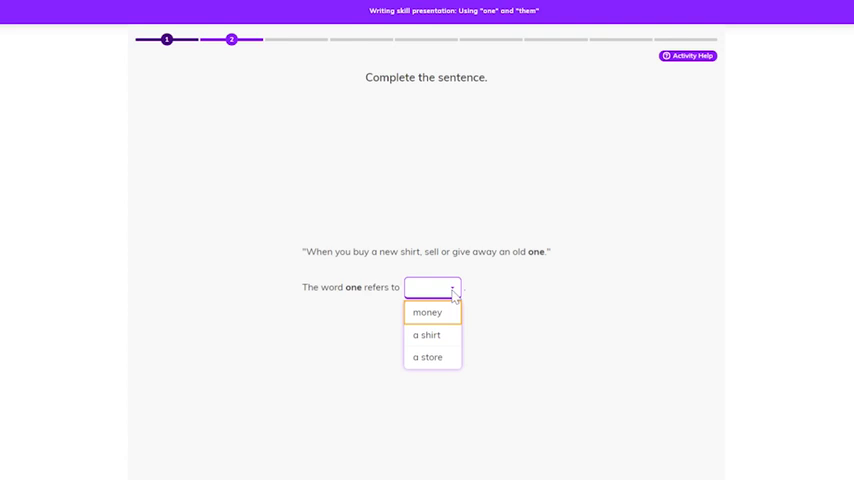
pyautogui.click(427, 312)
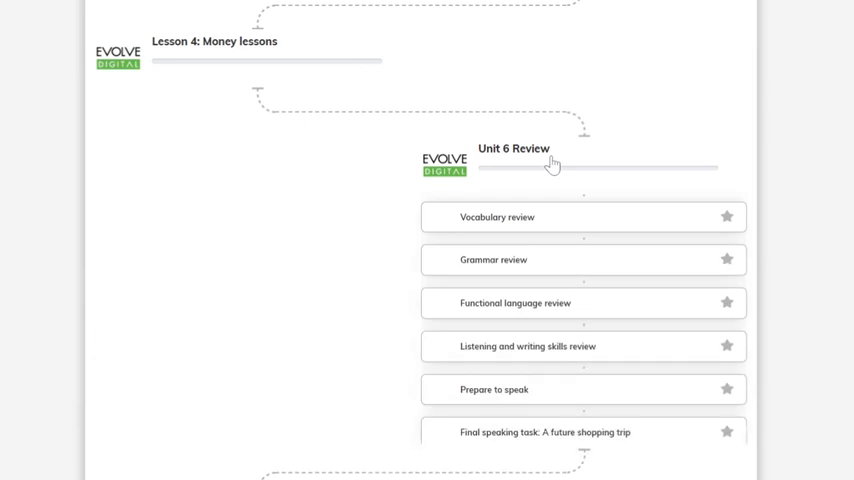
# Step: Open Grammar review and show its notes on be going to and determiners
pyautogui.click(583, 259)
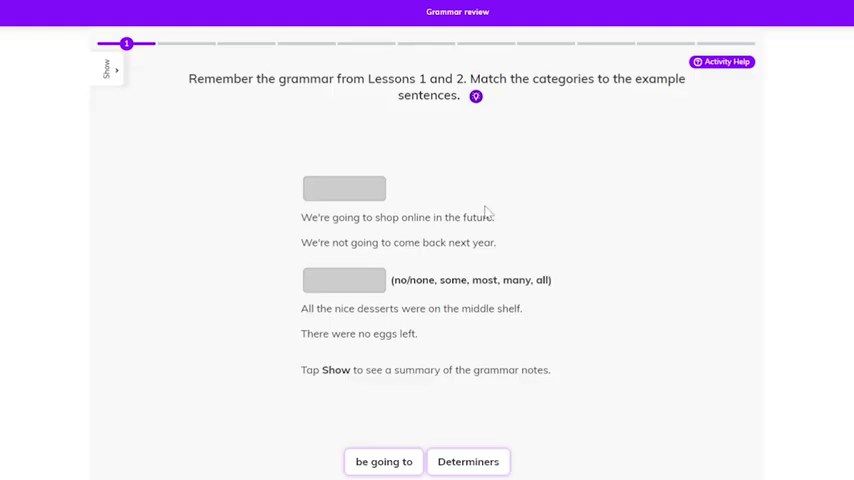
pyautogui.click(107, 66)
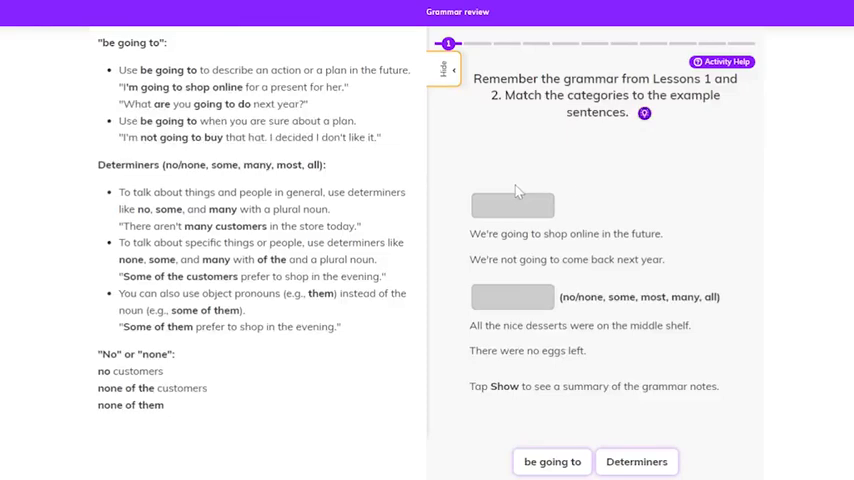
pyautogui.moveTo(632, 183)
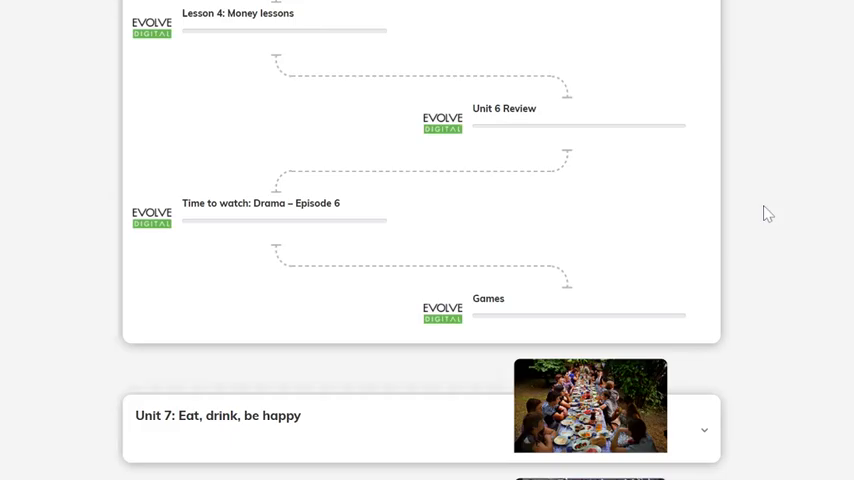
pyautogui.moveTo(736, 230)
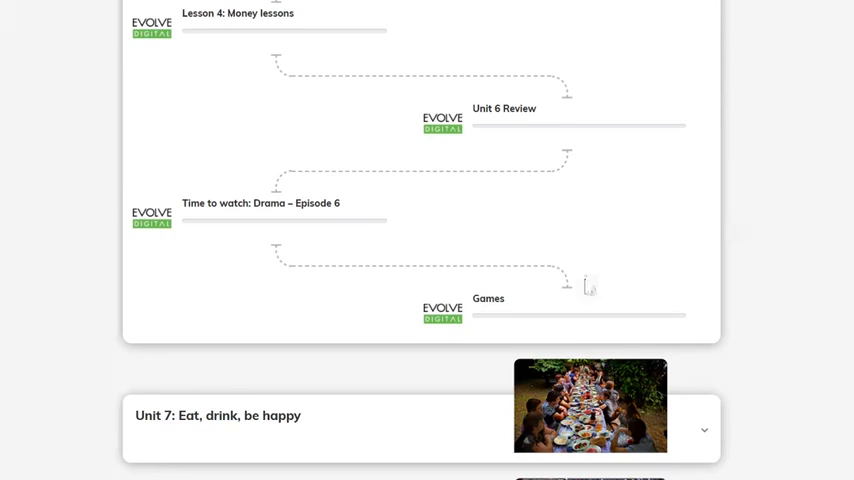
# Step: Expand Unit 6 Games to list the Vocabulary game and Grammar game
pyautogui.click(488, 299)
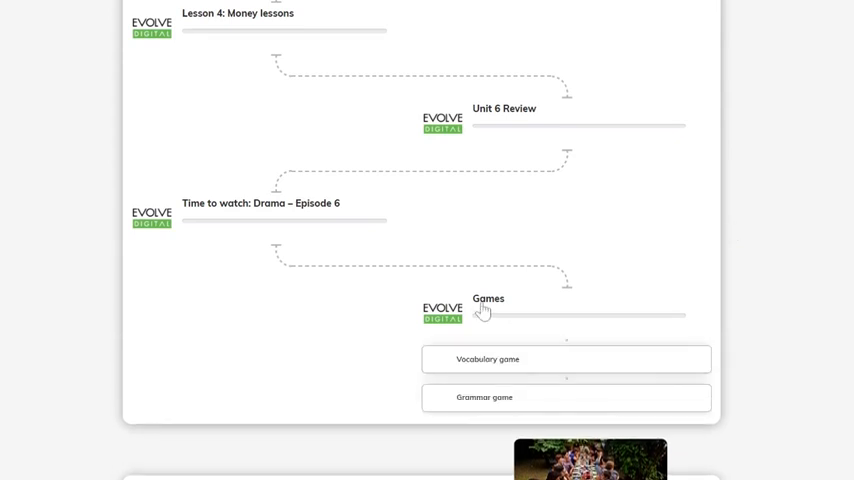